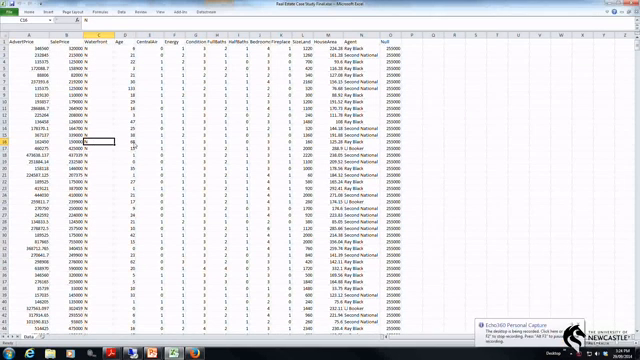
# Insert an empty PivotTable of the real estate data on a new worksheet
pyautogui.click(286, 35)
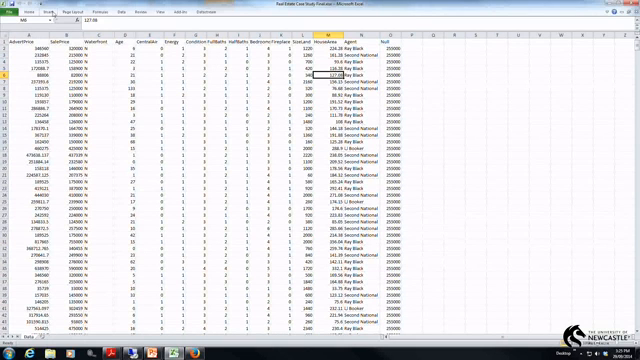
pyautogui.click(52, 10)
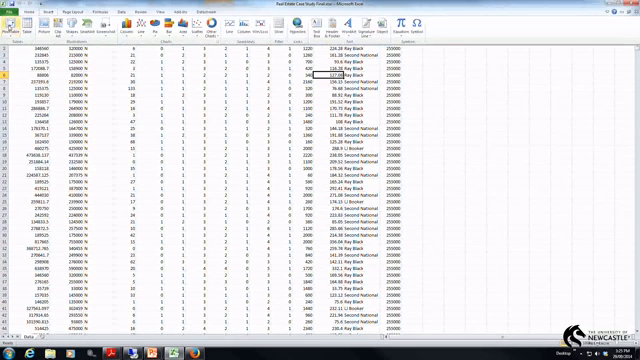
pyautogui.click(8, 30)
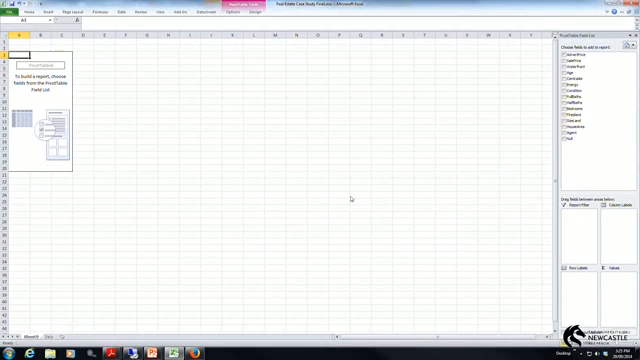
pyautogui.moveTo(539, 200)
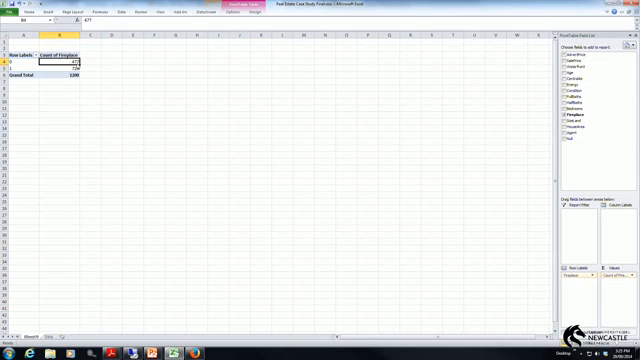
# Leave the fireplace count pivot (477 with 0, 723 with 1) to work beside it
pyautogui.click(57, 68)
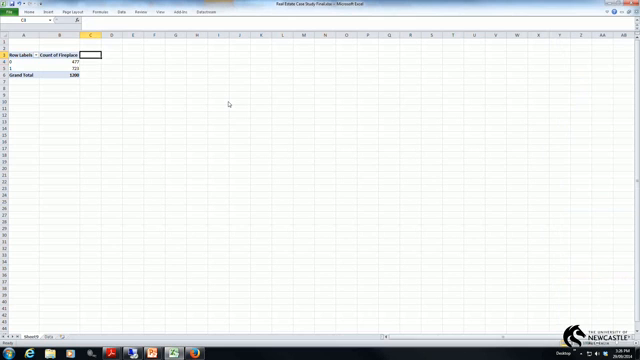
# Enter the Expected header with 400 and 800 beside the fireplace counts
pyautogui.write('Expected')
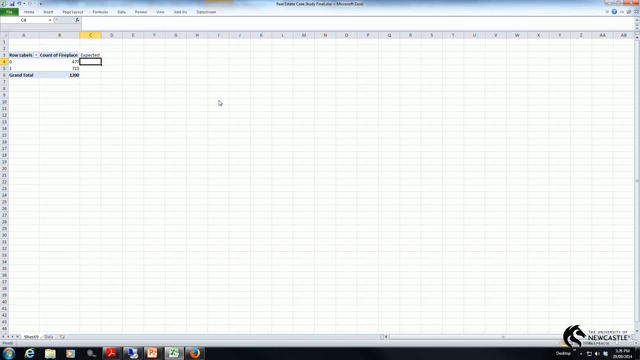
pyautogui.write('6')
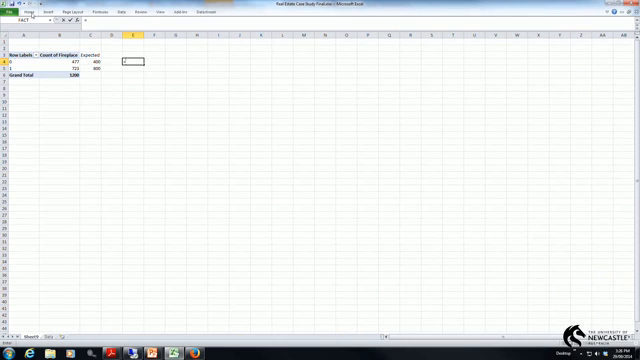
# Enter =CHITEST(B4:B5,C4:C5) in E4, giving a p-value near 2.41E-06
pyautogui.write('=chit')
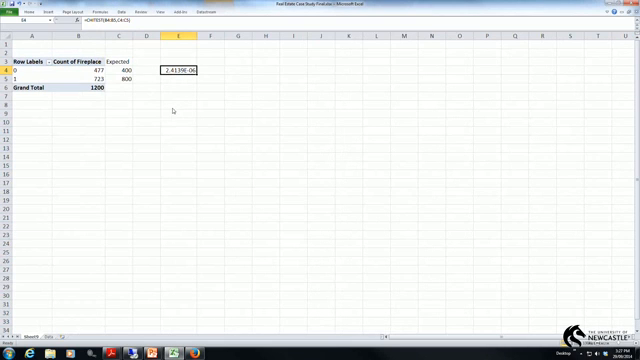
pyautogui.moveTo(173, 110)
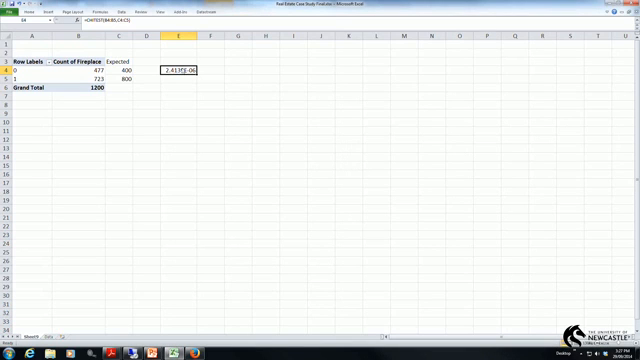
pyautogui.moveTo(293, 62)
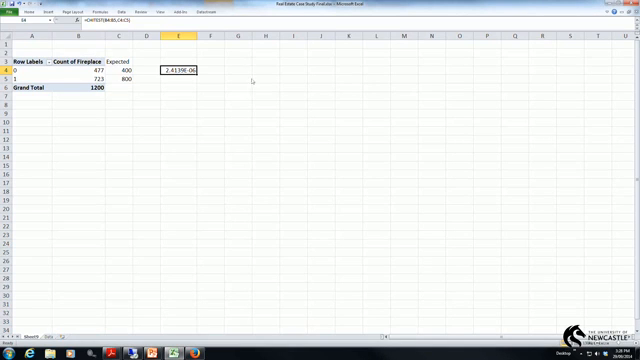
pyautogui.moveTo(369, 166)
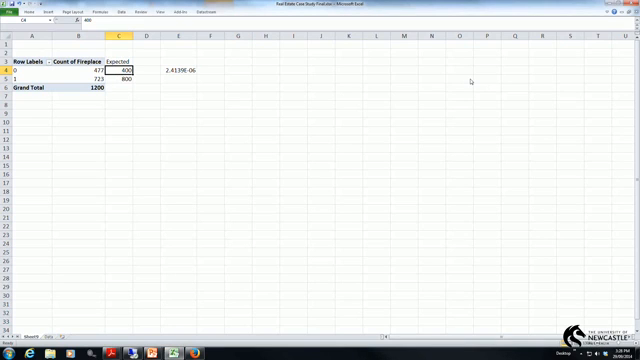
# Replace expected values with 450 and 750, then review the p-value in E4
pyautogui.write('45')
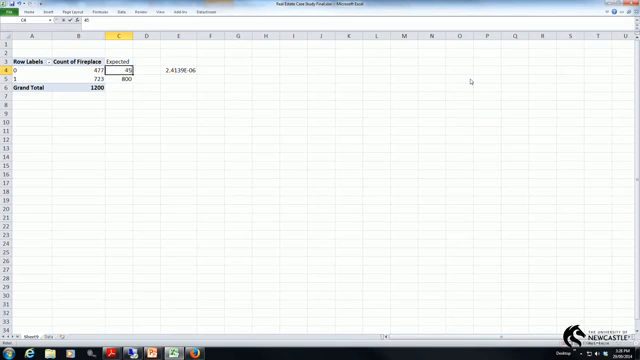
pyautogui.write('450')
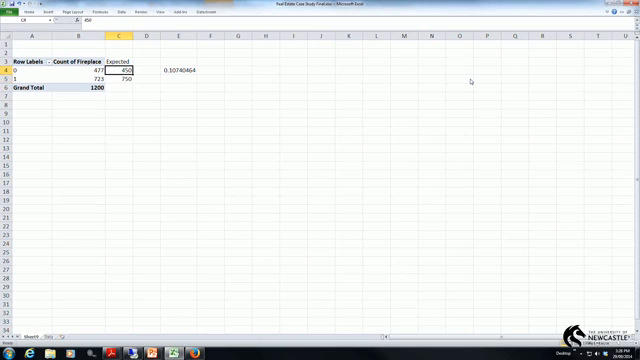
pyautogui.click(78, 68)
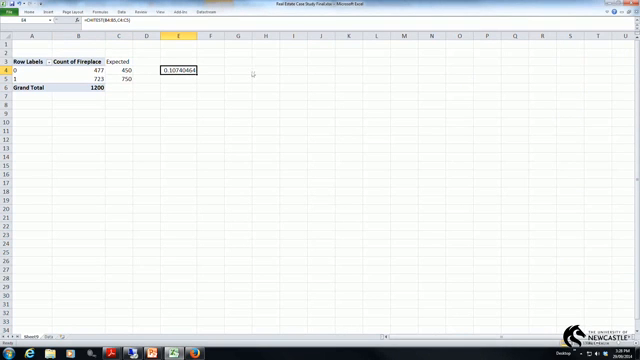
pyautogui.moveTo(288, 77)
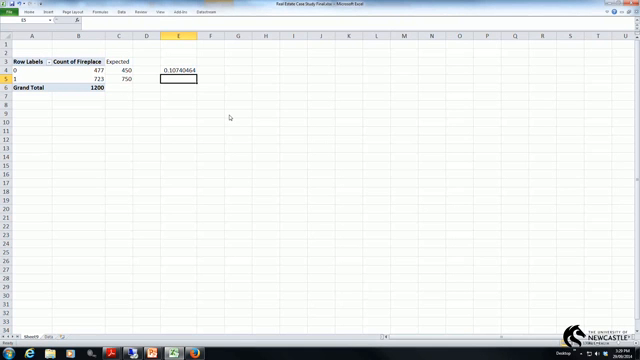
pyautogui.moveTo(281, 212)
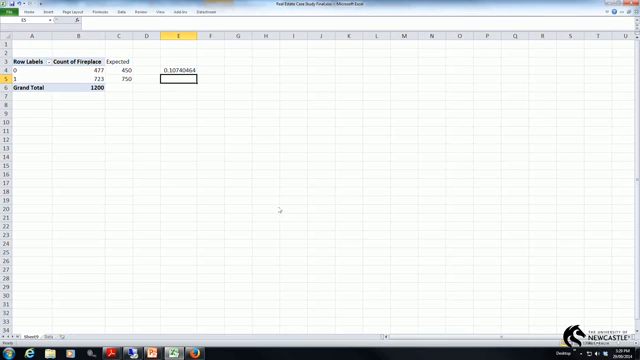